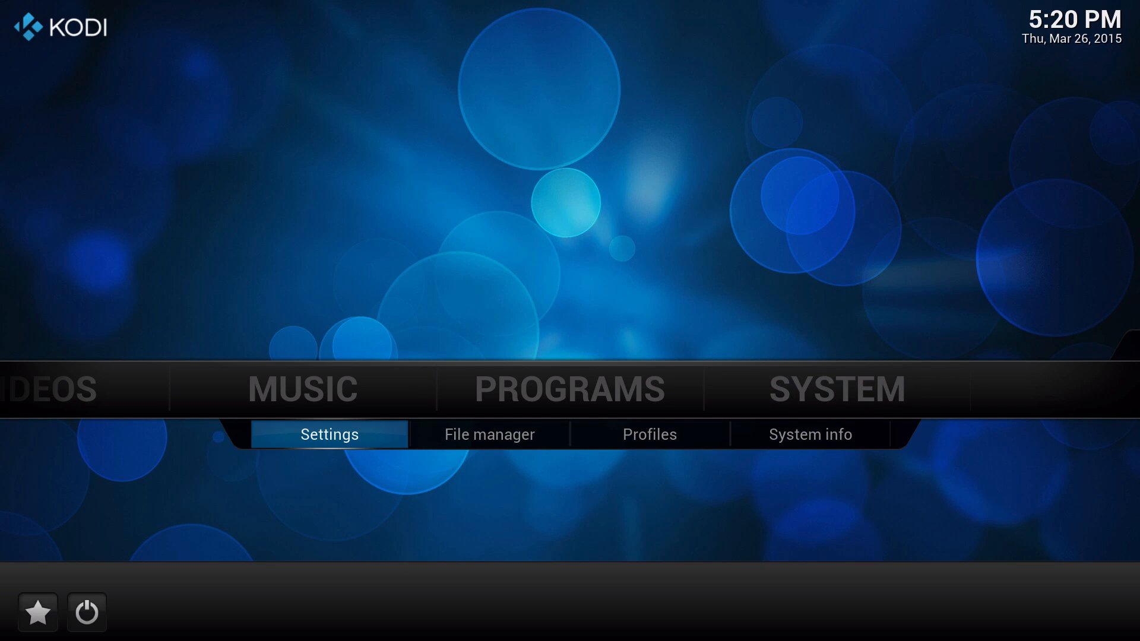
- View system information, return home, and enter the Appearance settings under System
left_click(810, 435)
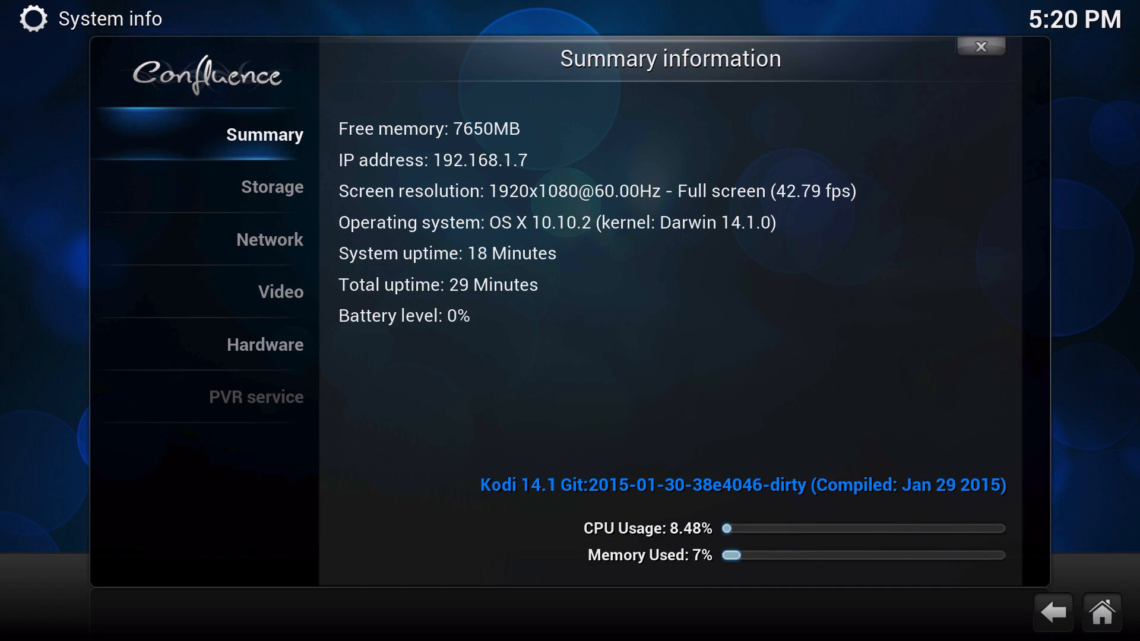
left_click(981, 46)
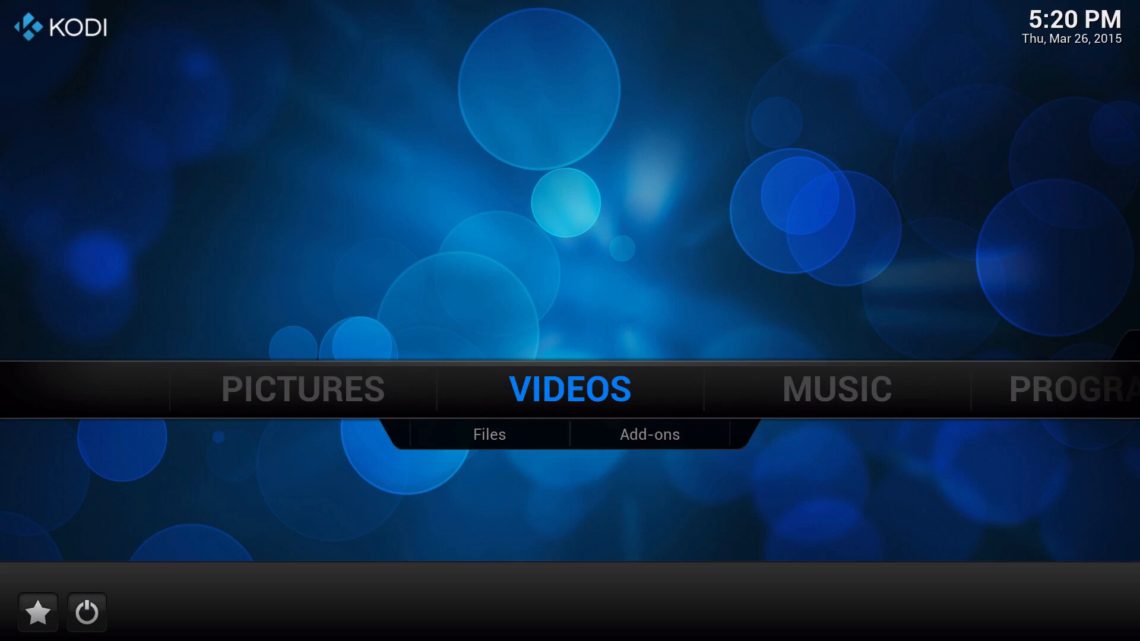
left_click(648, 434)
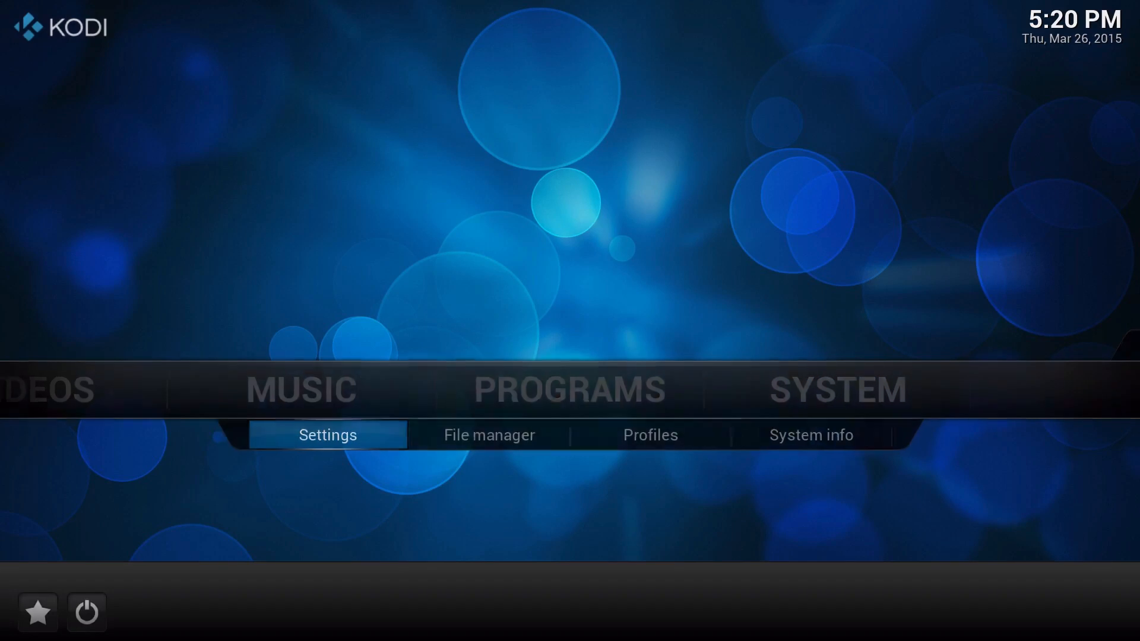
left_click(327, 435)
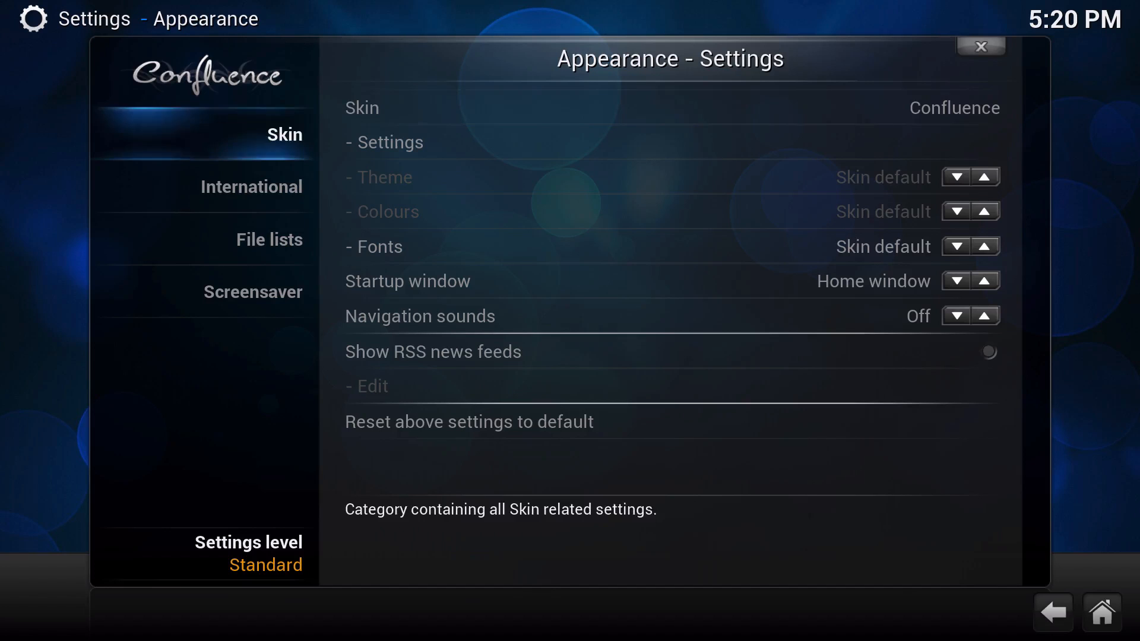
mouse_move(654, 108)
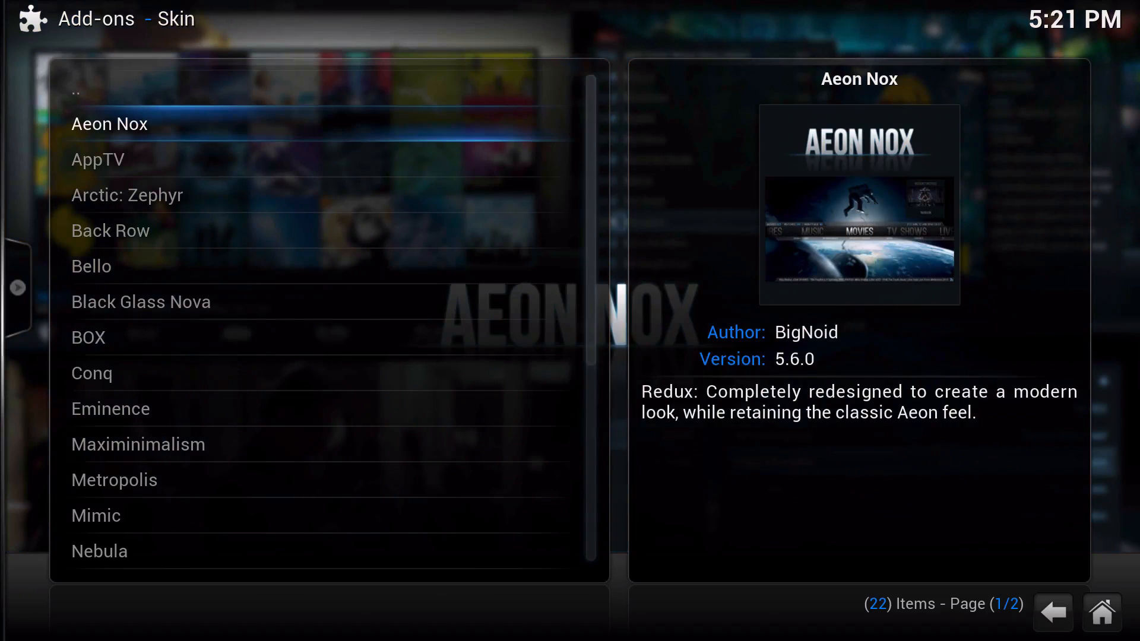
- Install Aeon Nox from its add-on details and agree to switch Kodi to it
left_click(110, 123)
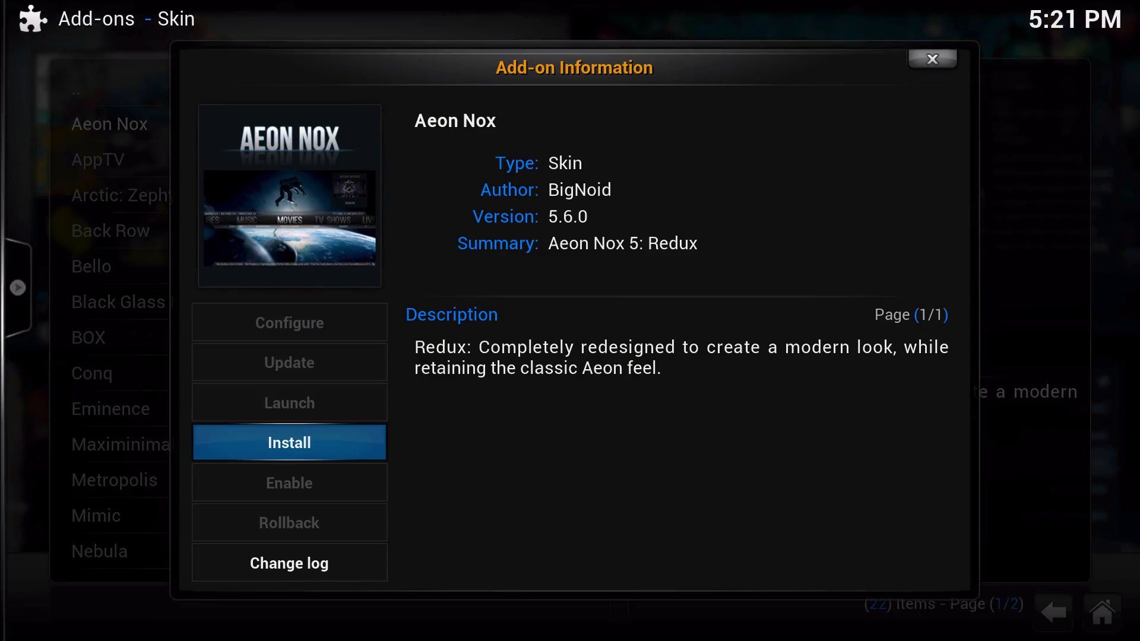
left_click(289, 441)
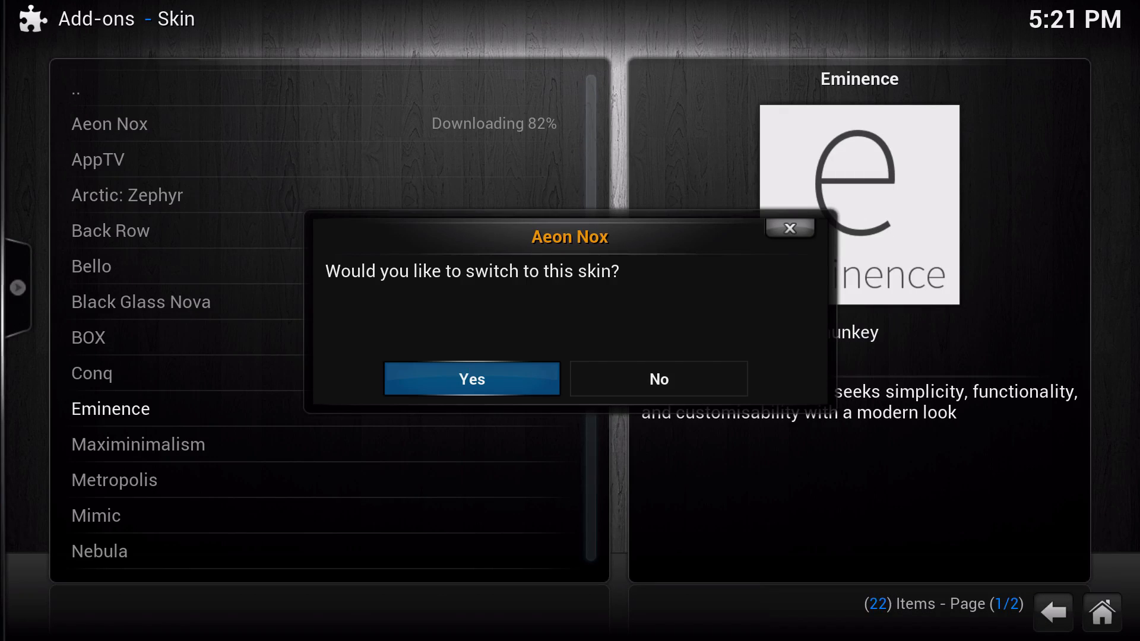
left_click(657, 379)
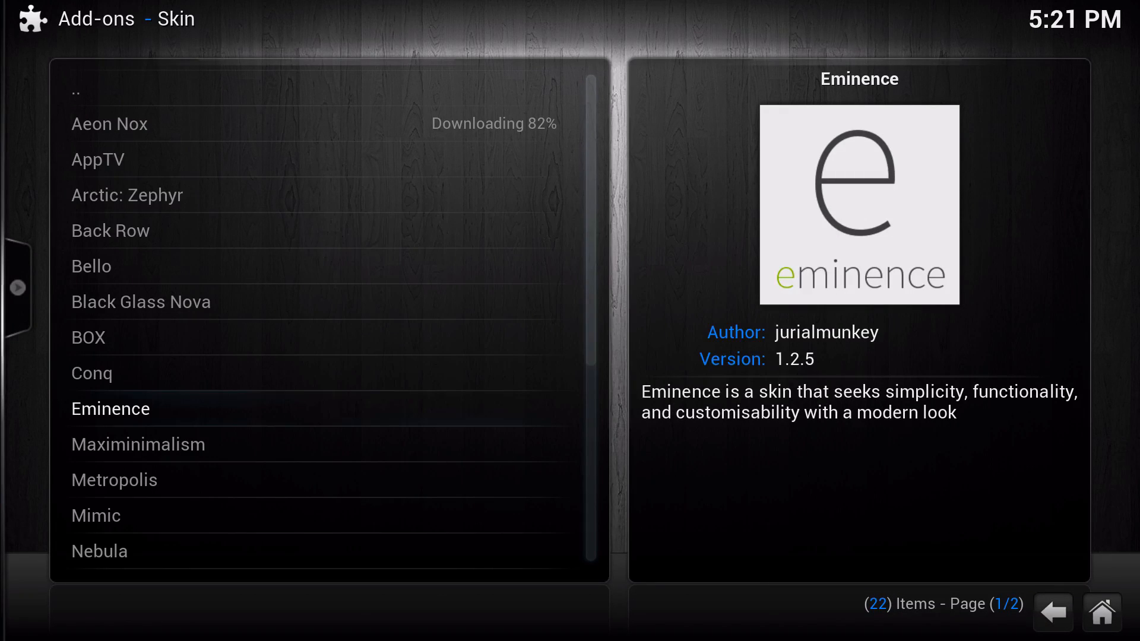
left_click(109, 407)
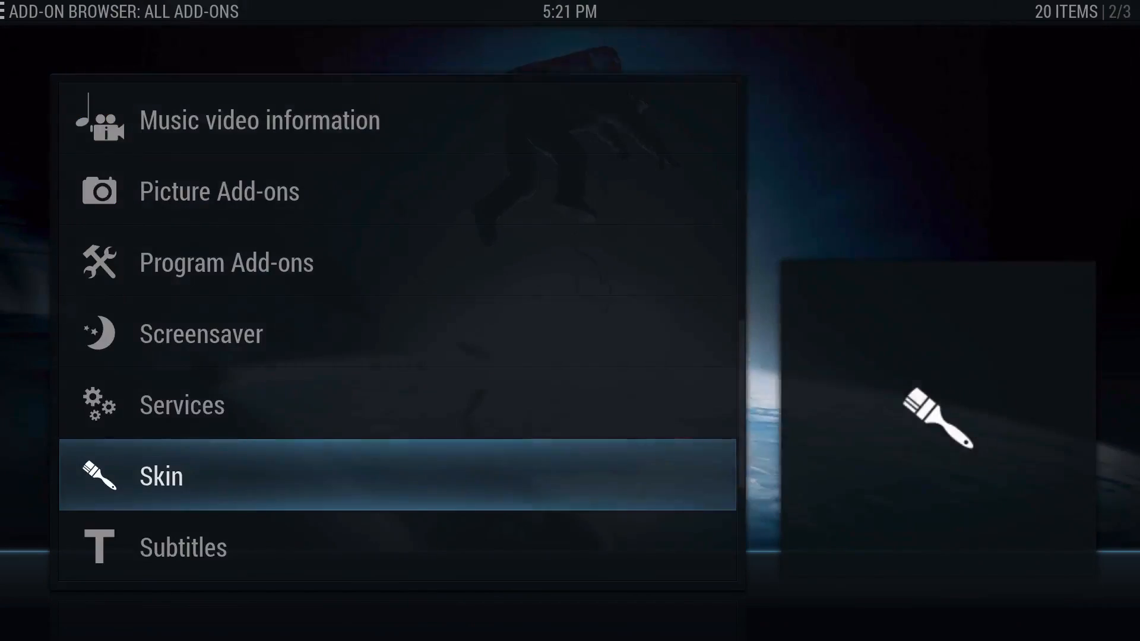
- Return to the Aeon Nox home screen on the System section
left_click(160, 476)
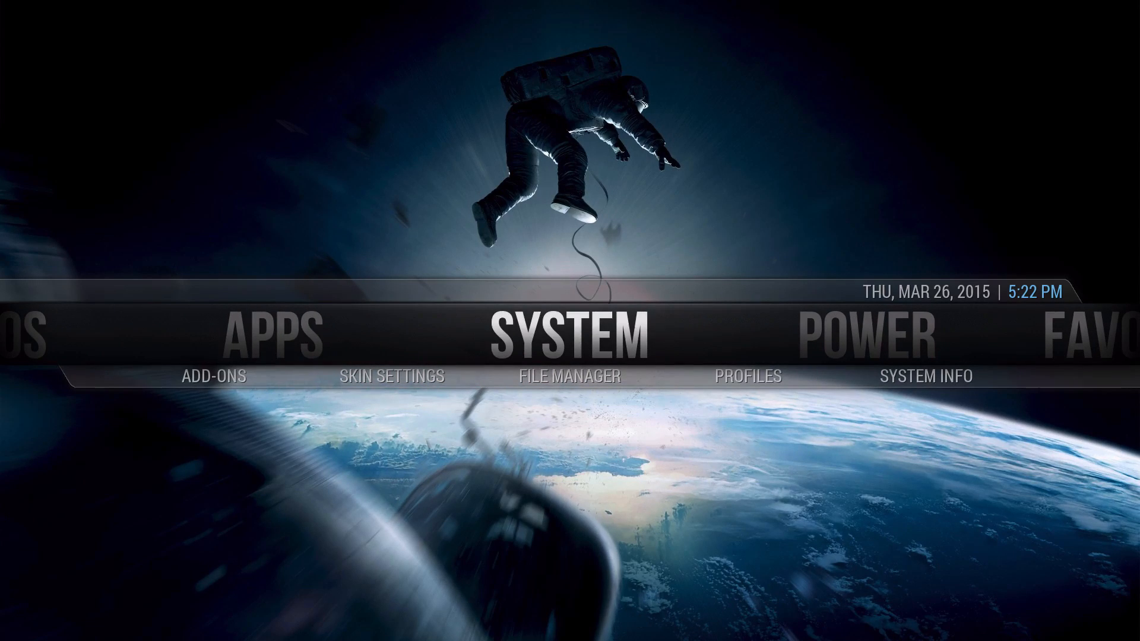
mouse_move(391, 376)
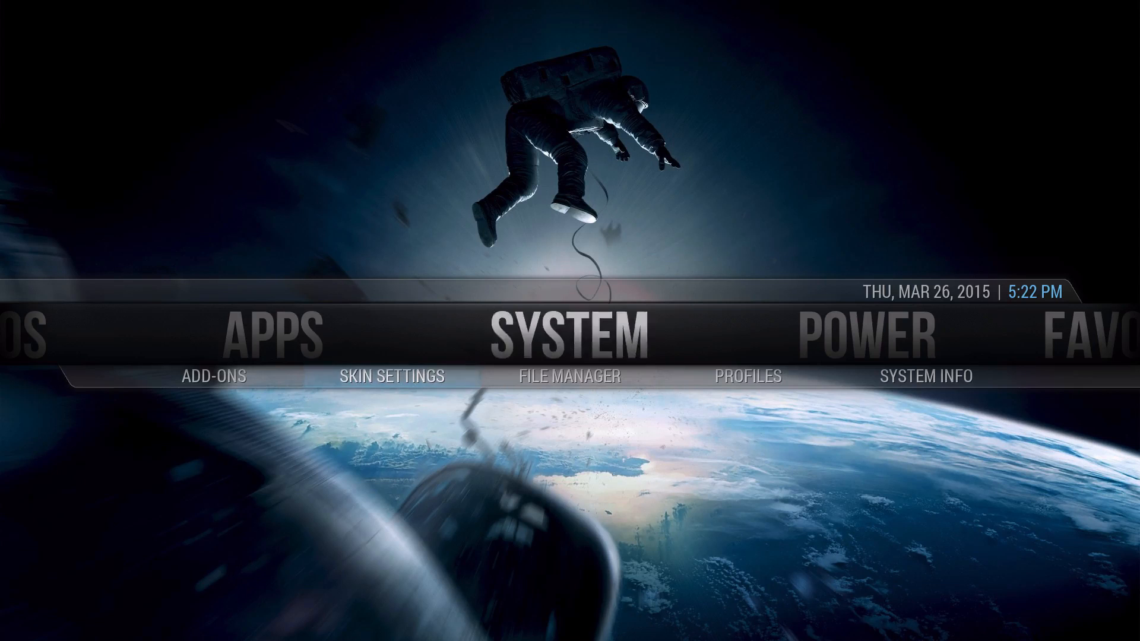
- In Aeon Nox skin settings' Home window page, change main menu horizontal position from Default to Low and return home
left_click(391, 376)
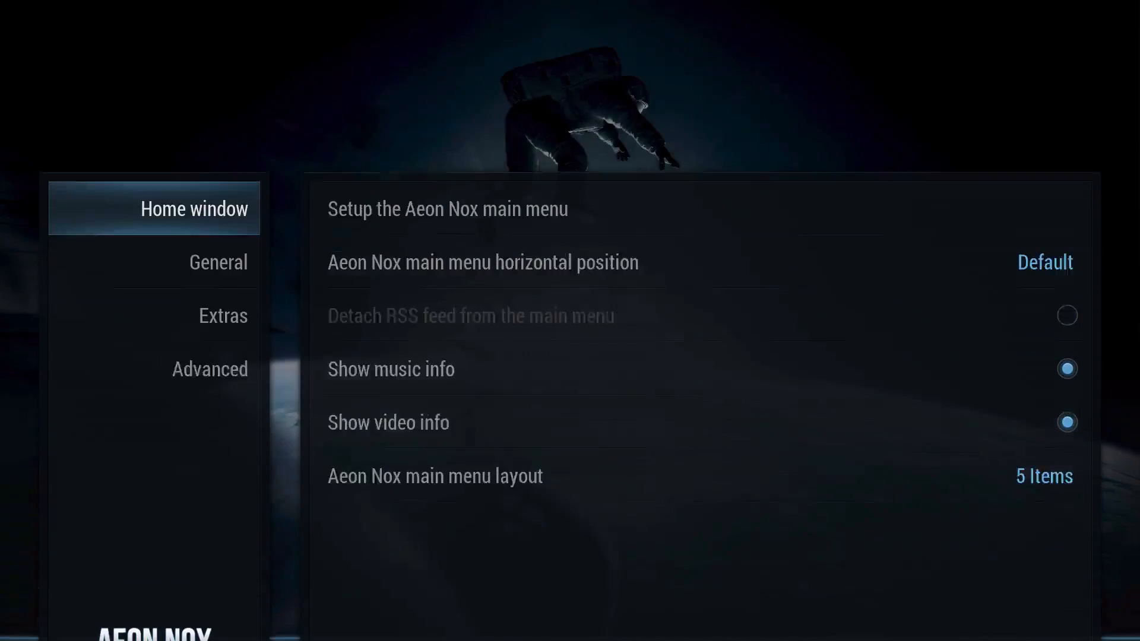
left_click(216, 176)
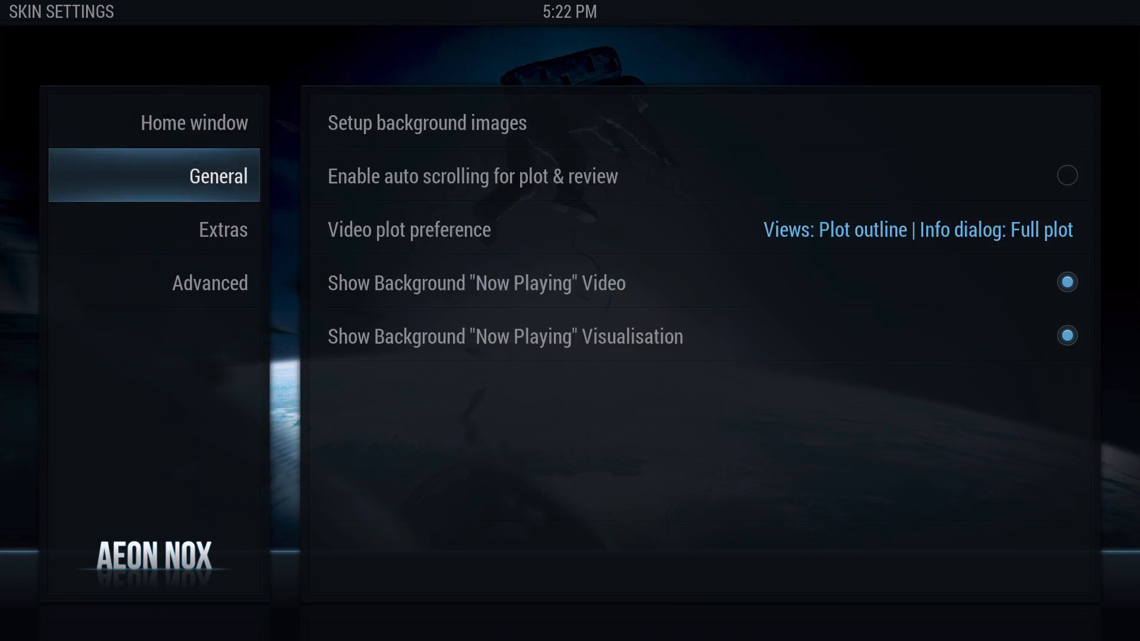
left_click(194, 121)
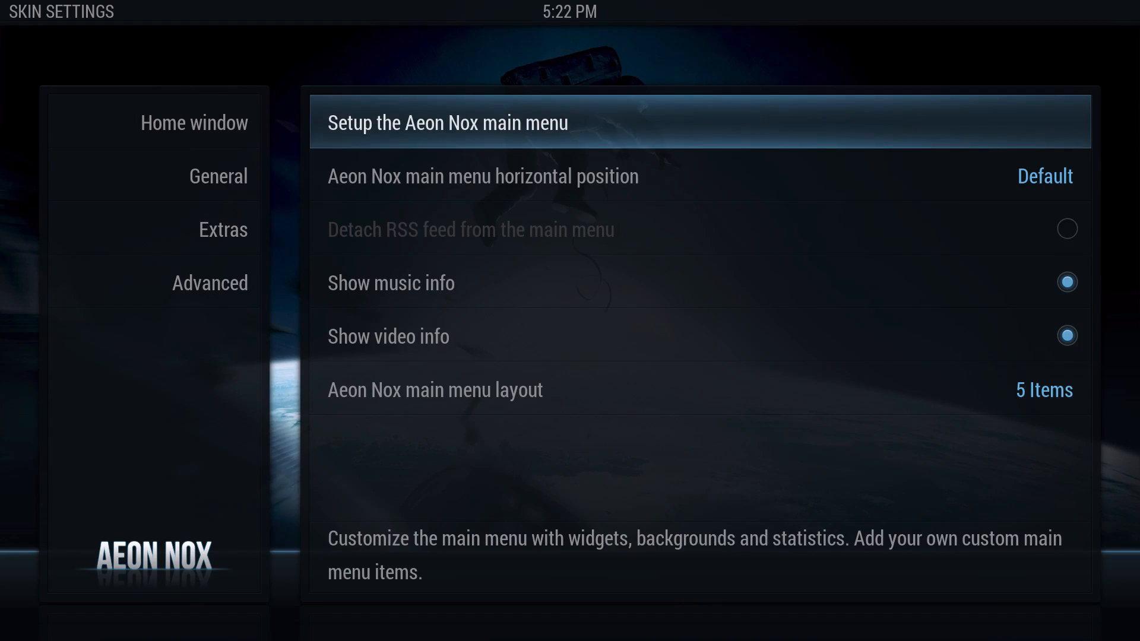
key("Down")
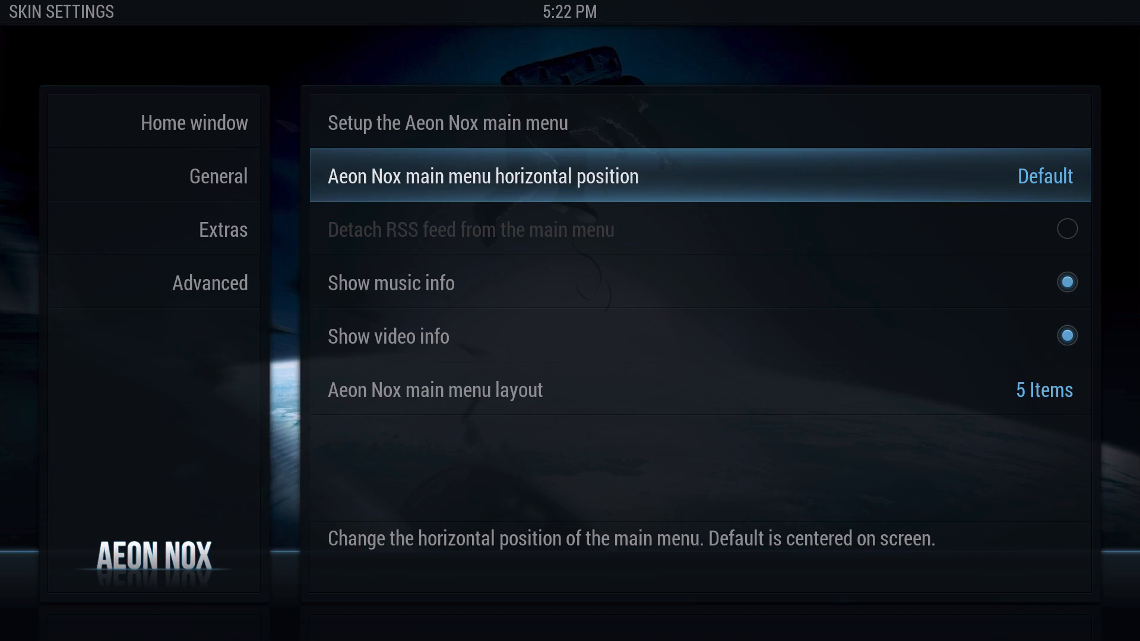
left_click(1044, 175)
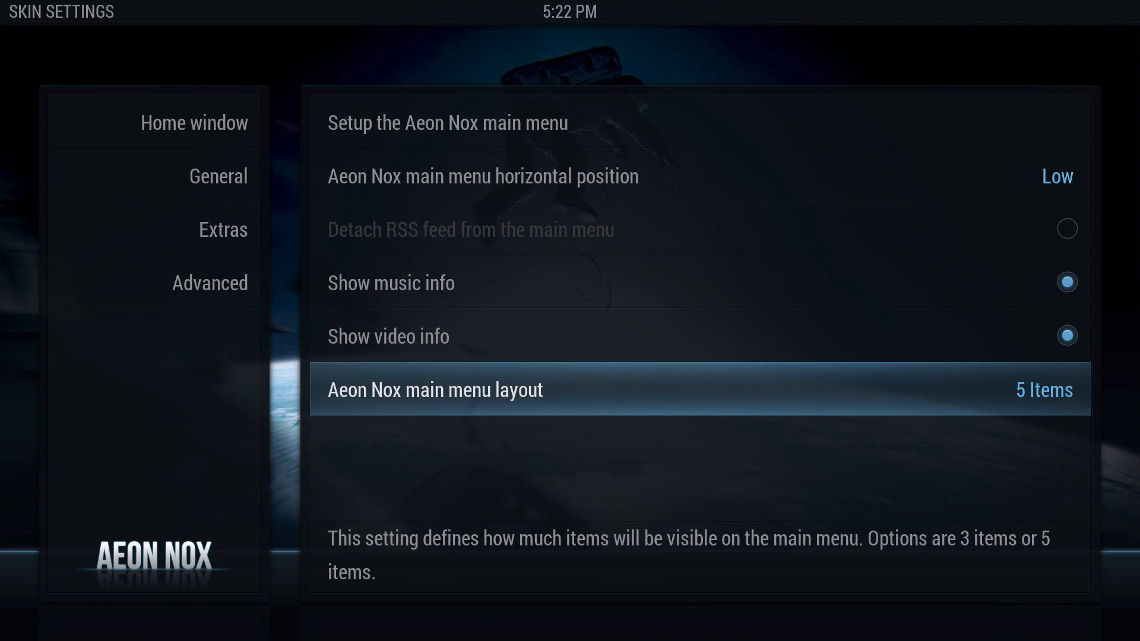
left_click(697, 389)
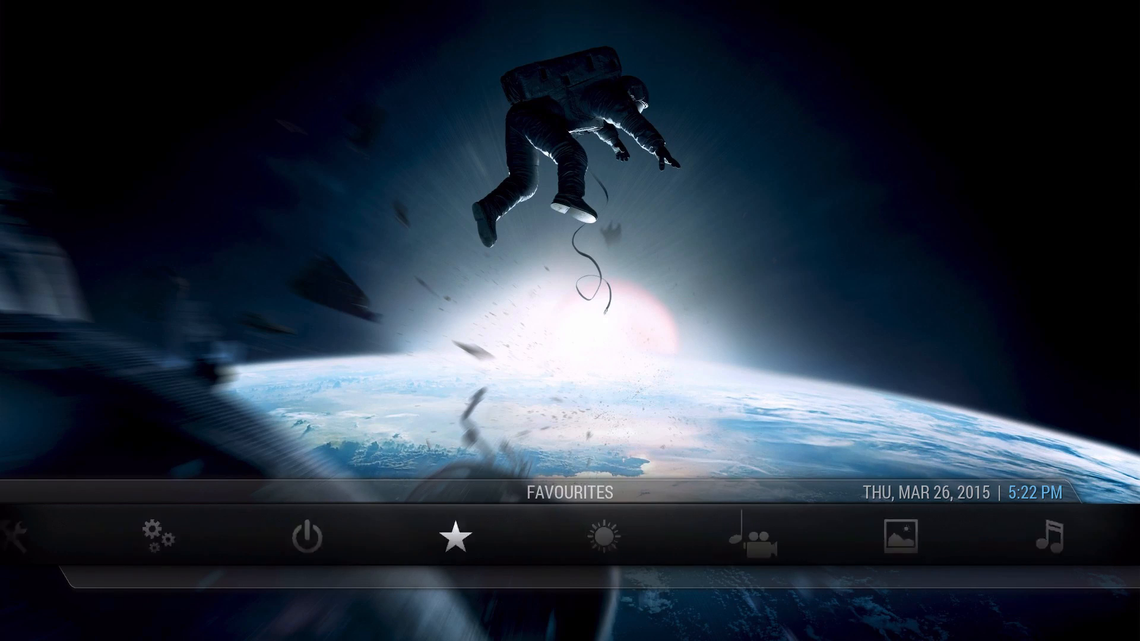
left_click(152, 535)
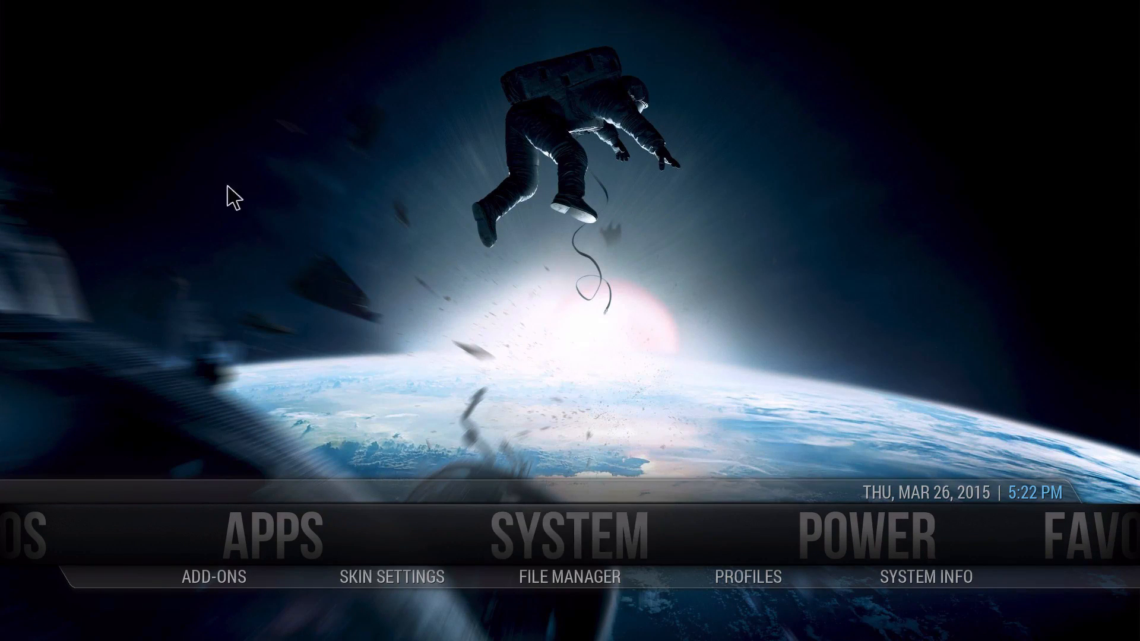
mouse_move(910, 211)
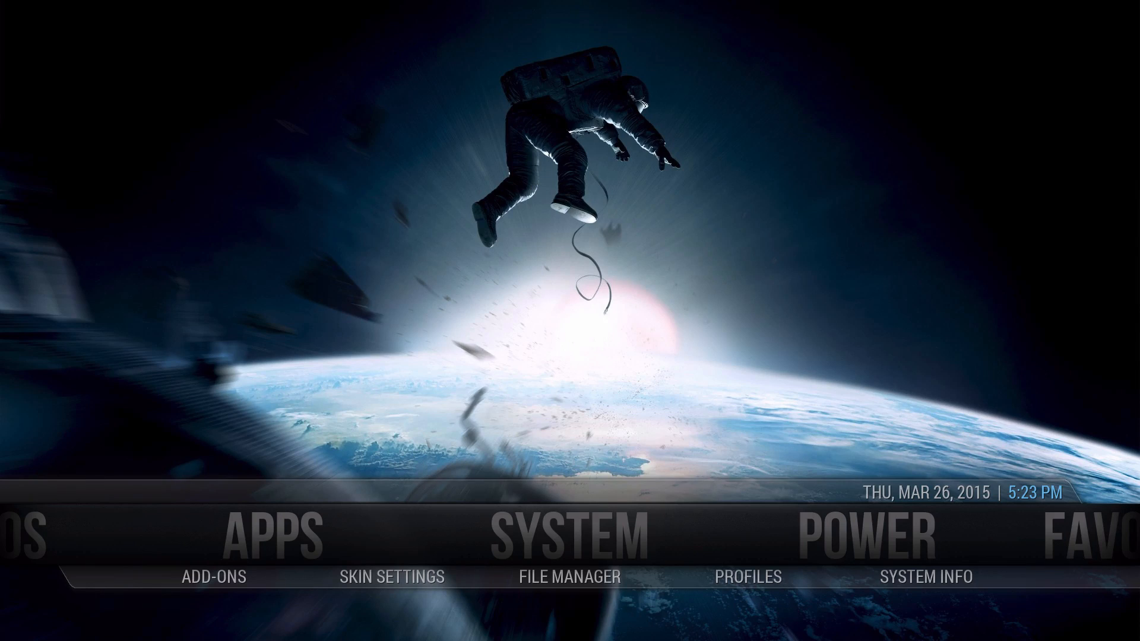
mouse_move(391, 577)
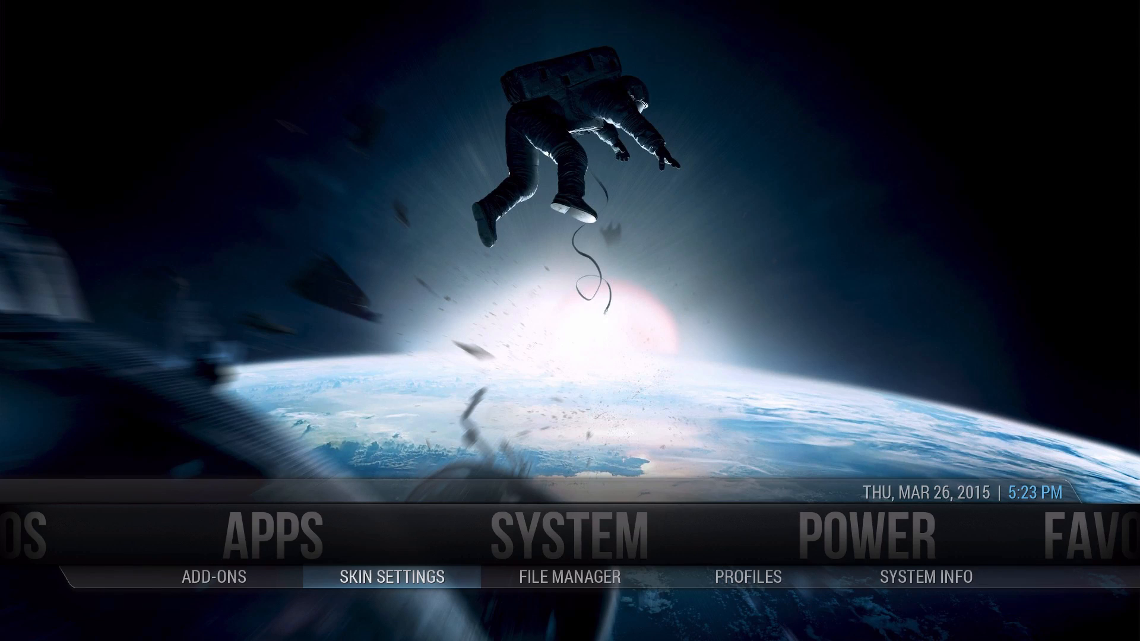
- Reopen Aeon Nox skin settings, browse General, and show the Advanced options like kiosk mode
left_click(391, 576)
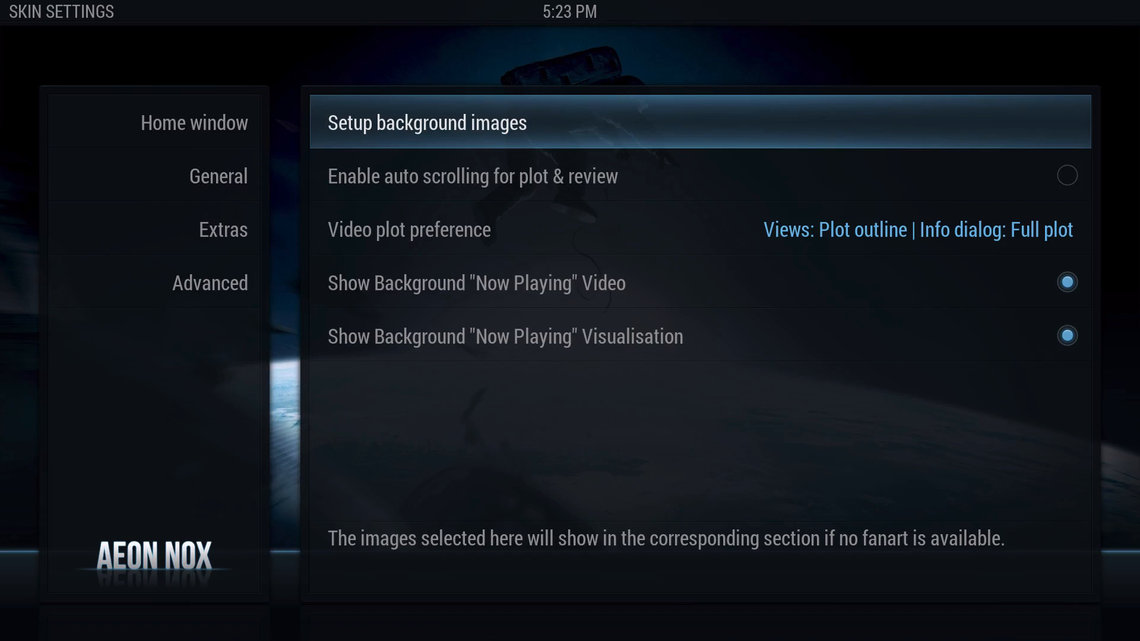
left_click(427, 122)
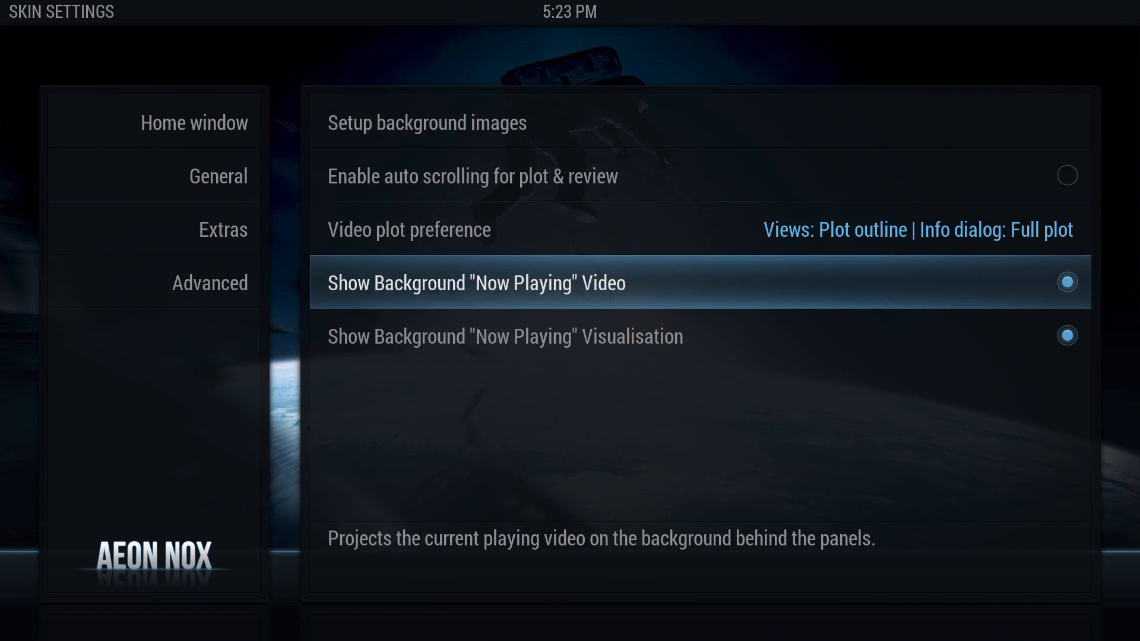
left_click(209, 283)
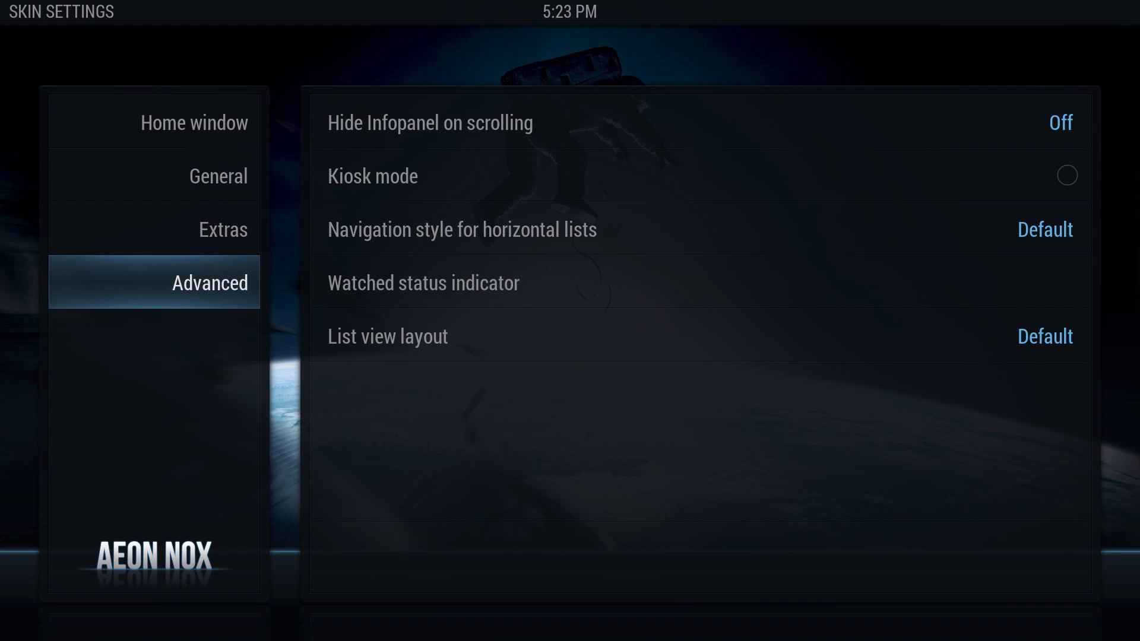